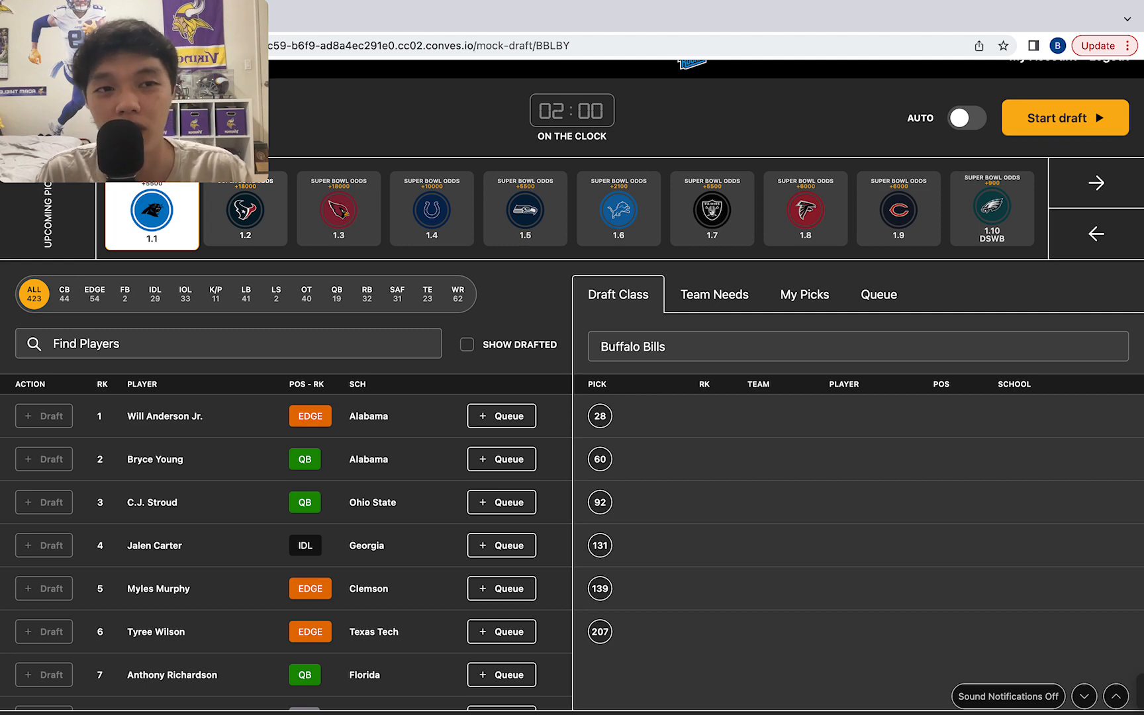
Review the round 1 pick board and start the simulated mock draft
scroll("down", 3)
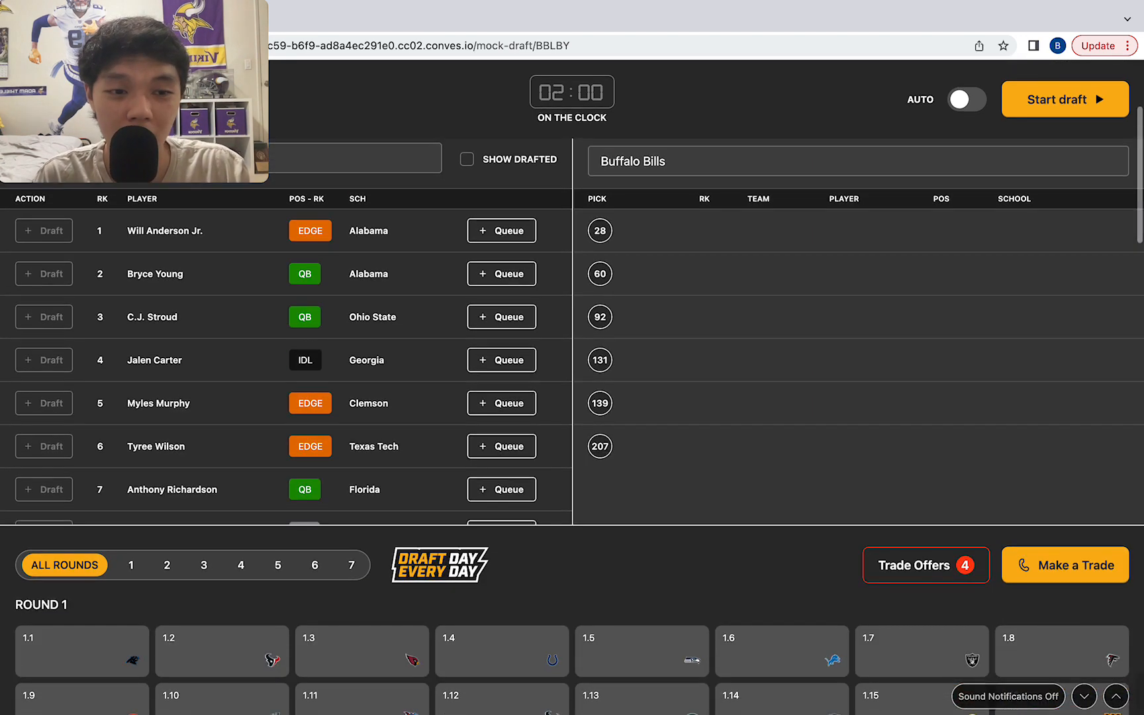
scroll("down", 3)
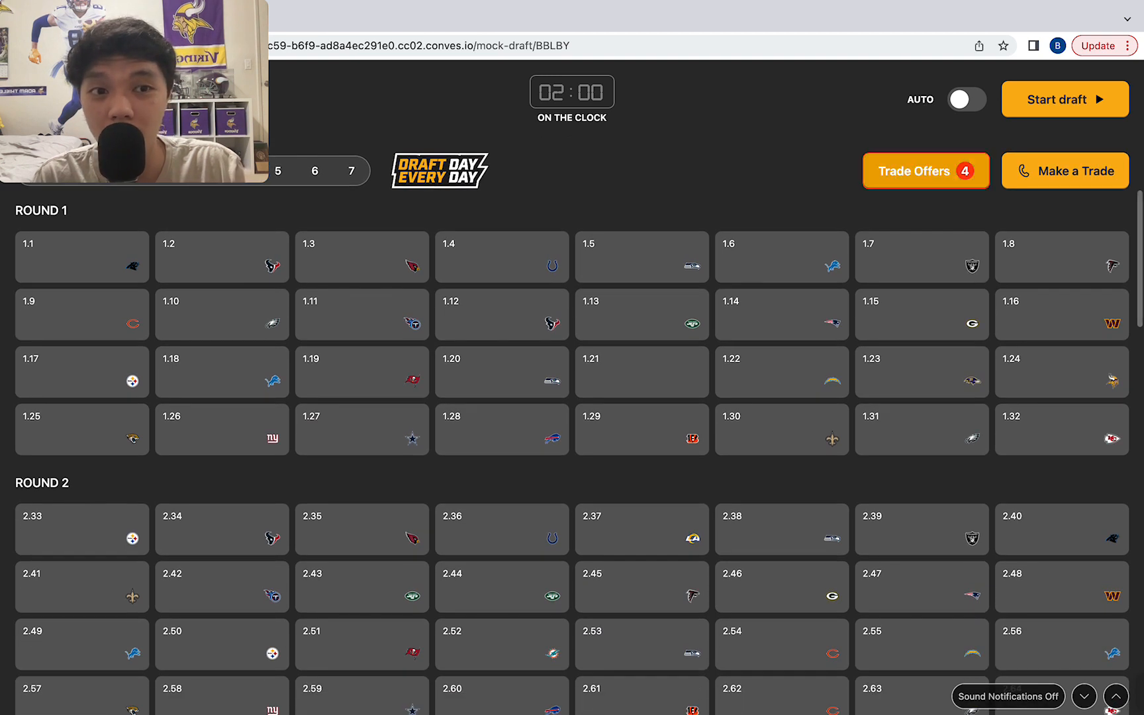
left_click(1064, 99)
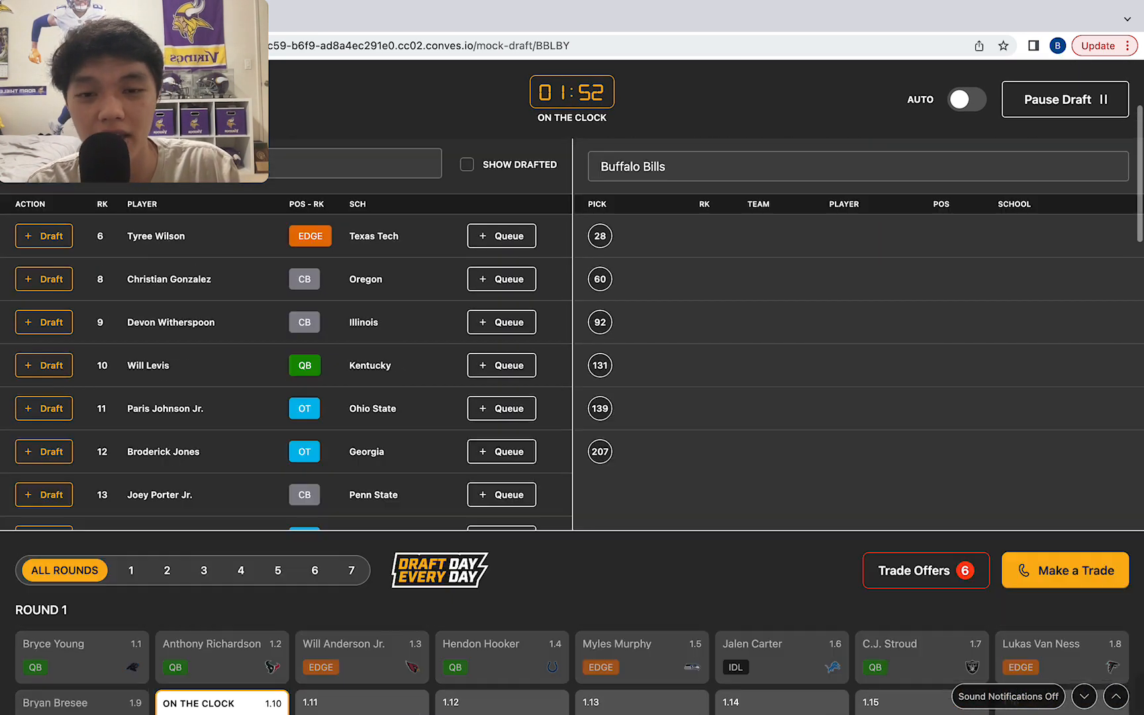
Pause the draft with the Eagles on the clock at 1.10 and view trade offers
scroll("down", 3)
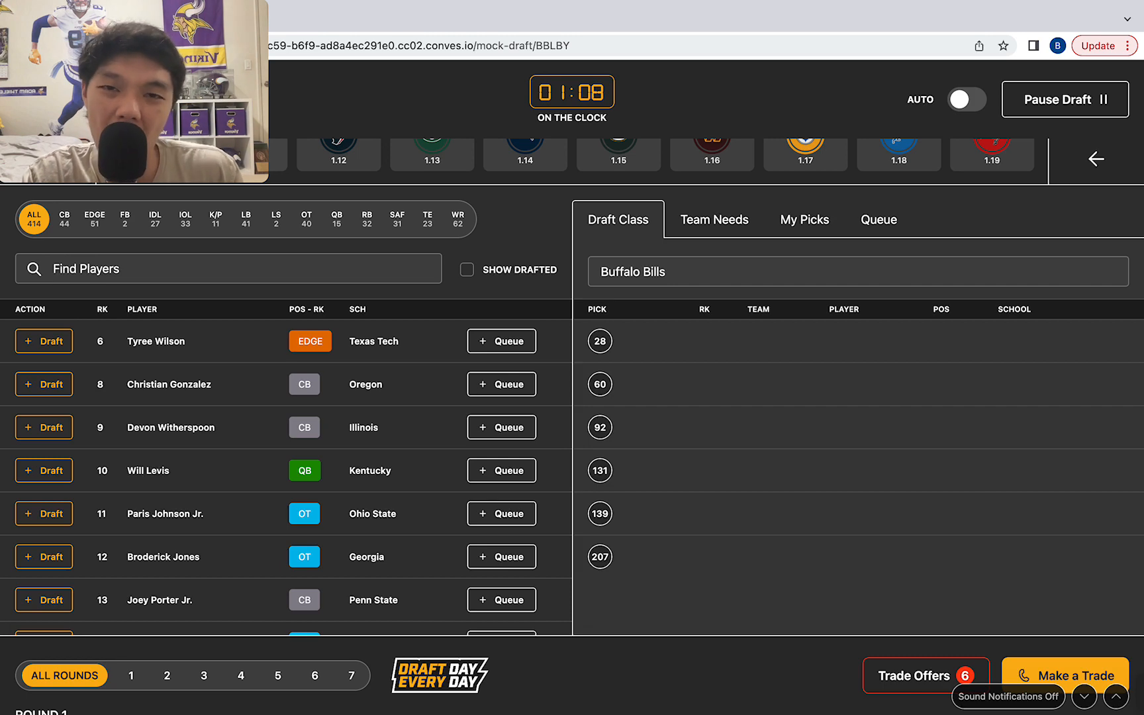
left_click(1064, 99)
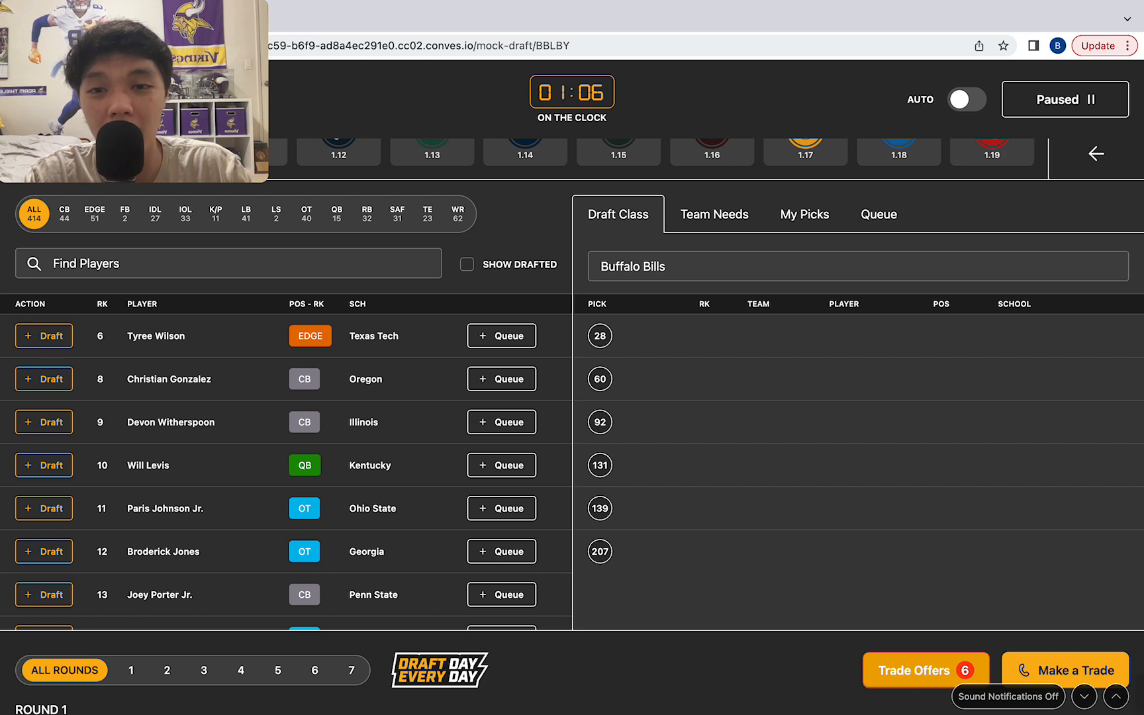
left_click(924, 670)
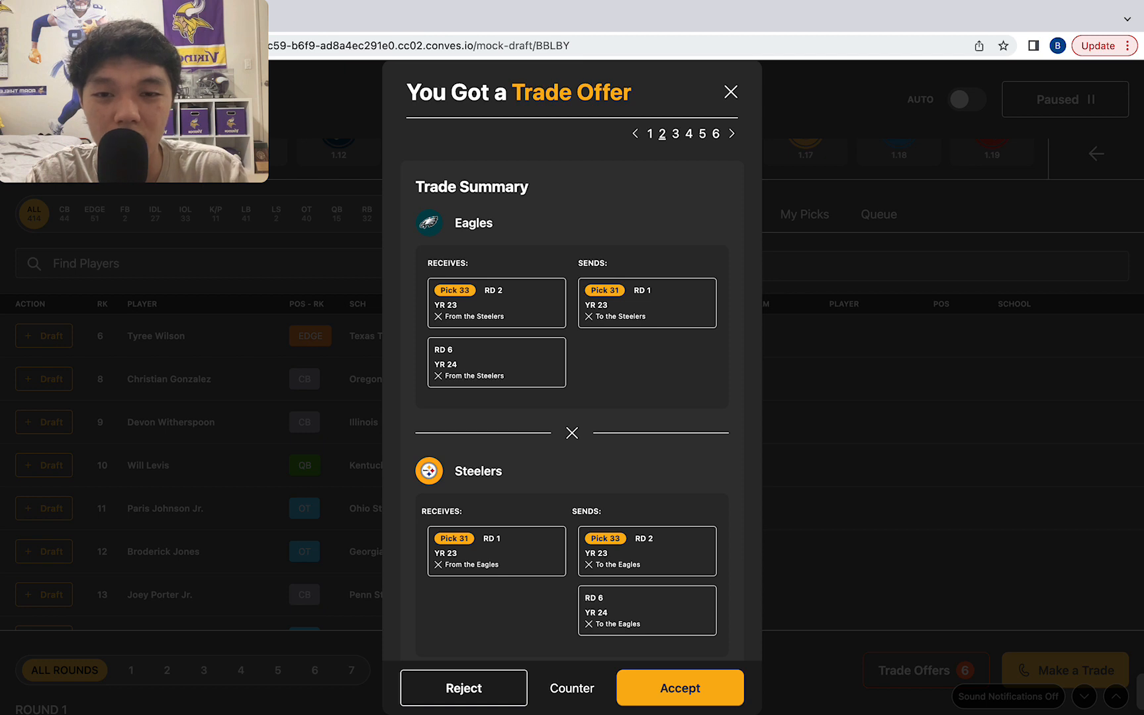
Page through the Raiders, Buccaneers and Seahawks offers, then dismiss them without trading
left_click(732, 134)
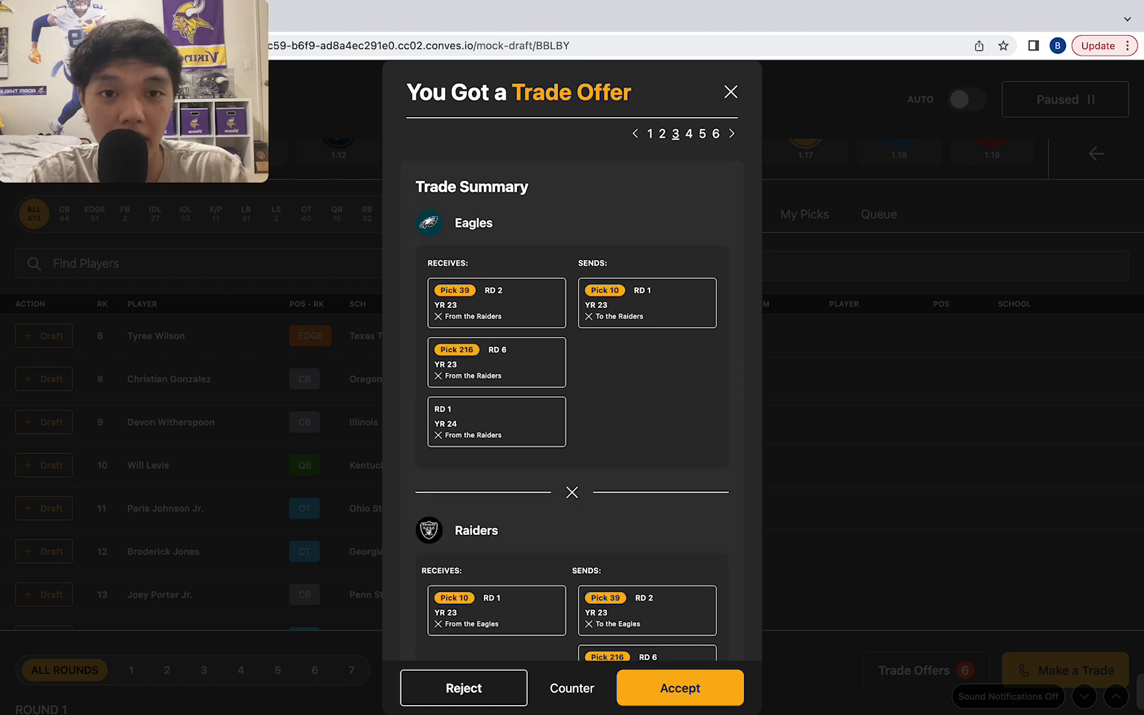
left_click(732, 134)
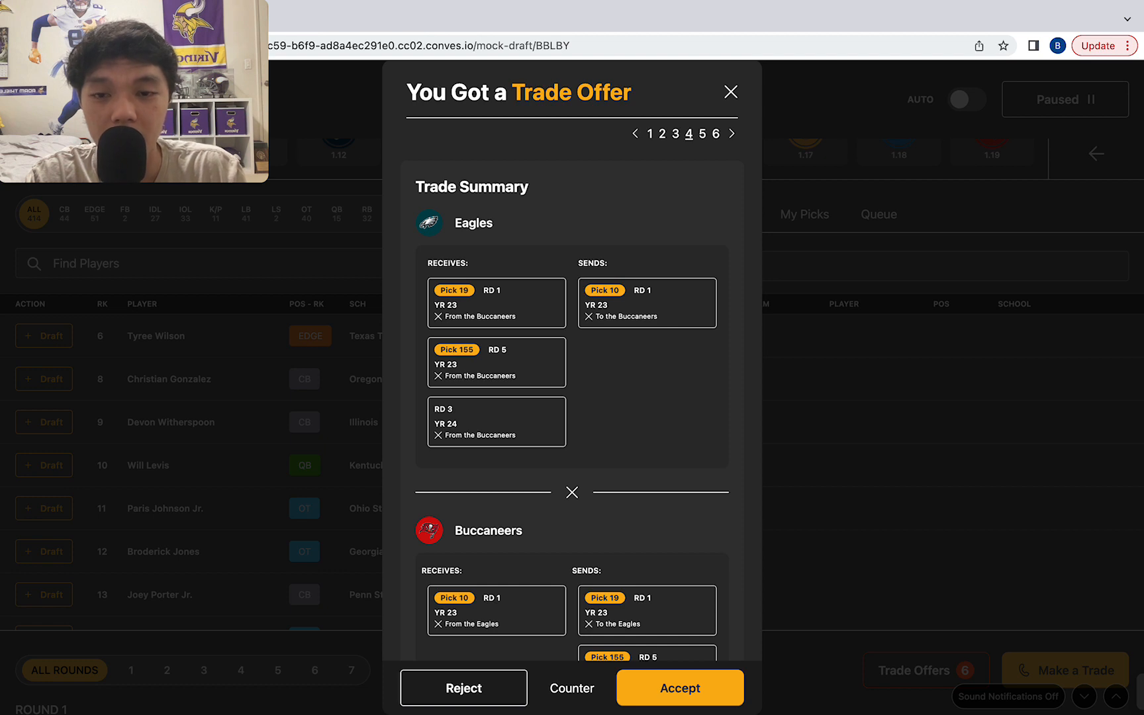
left_click(732, 133)
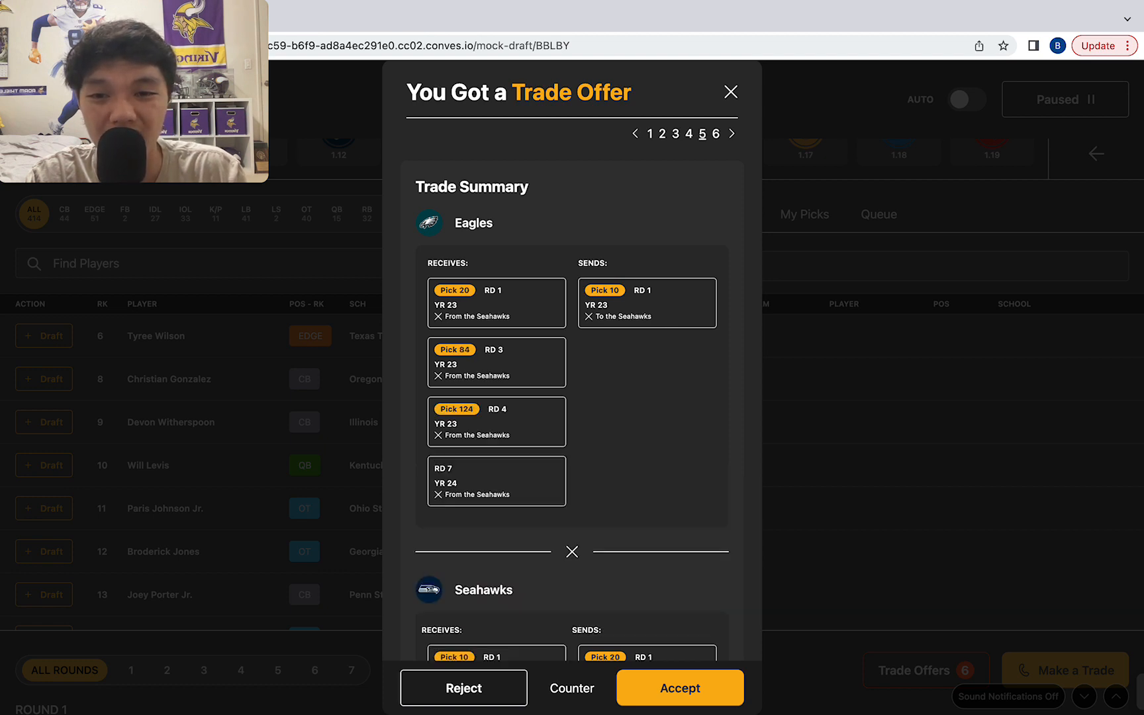
left_click(732, 134)
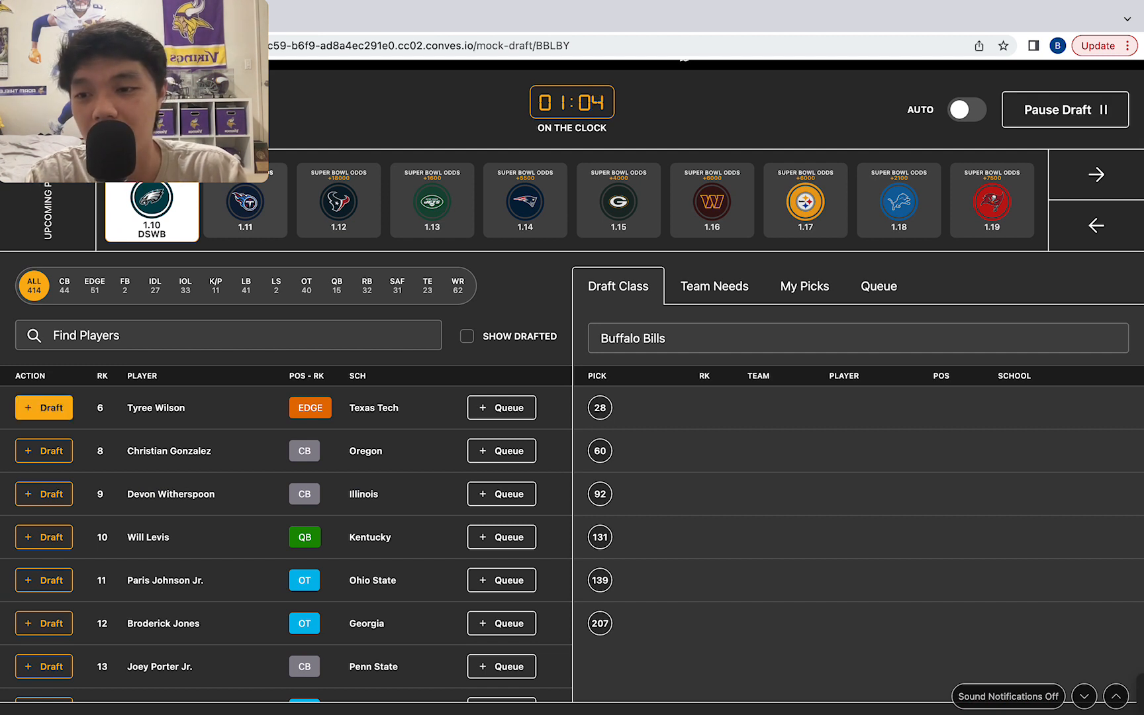
Draft Tyree Wilson, Texas Tech edge rusher, at pick 10
left_click(44, 407)
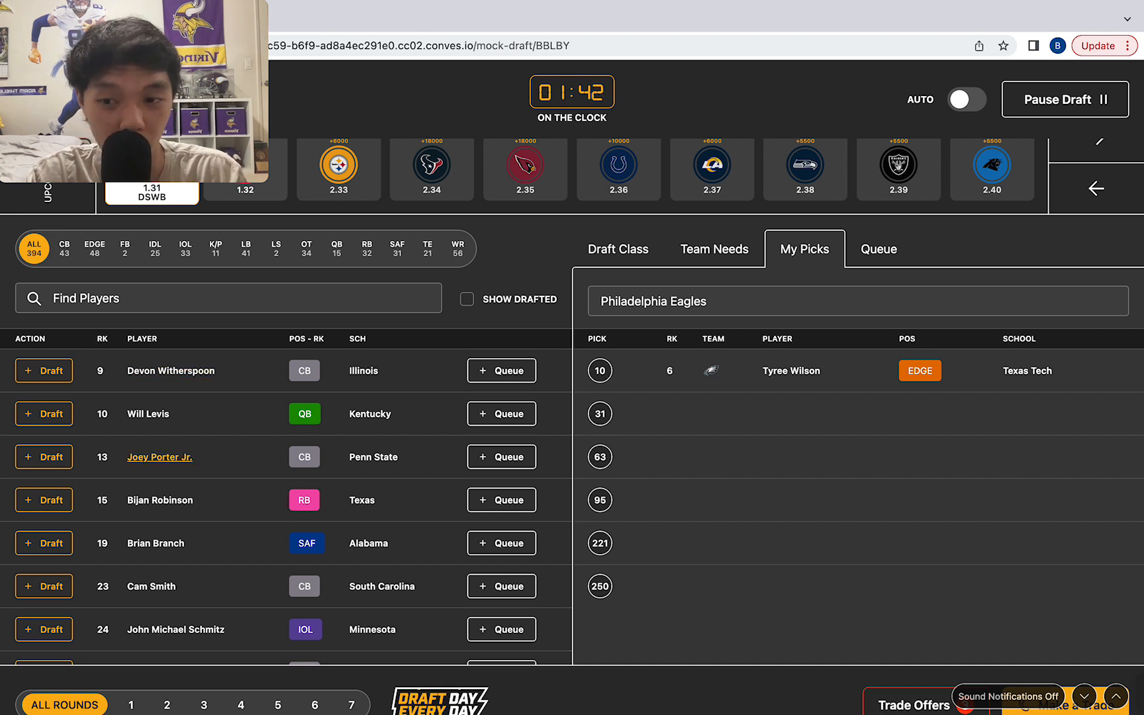
Draft Brian Branch, Alabama safety, at pick 31 and pause before pick 63
scroll("down", 3)
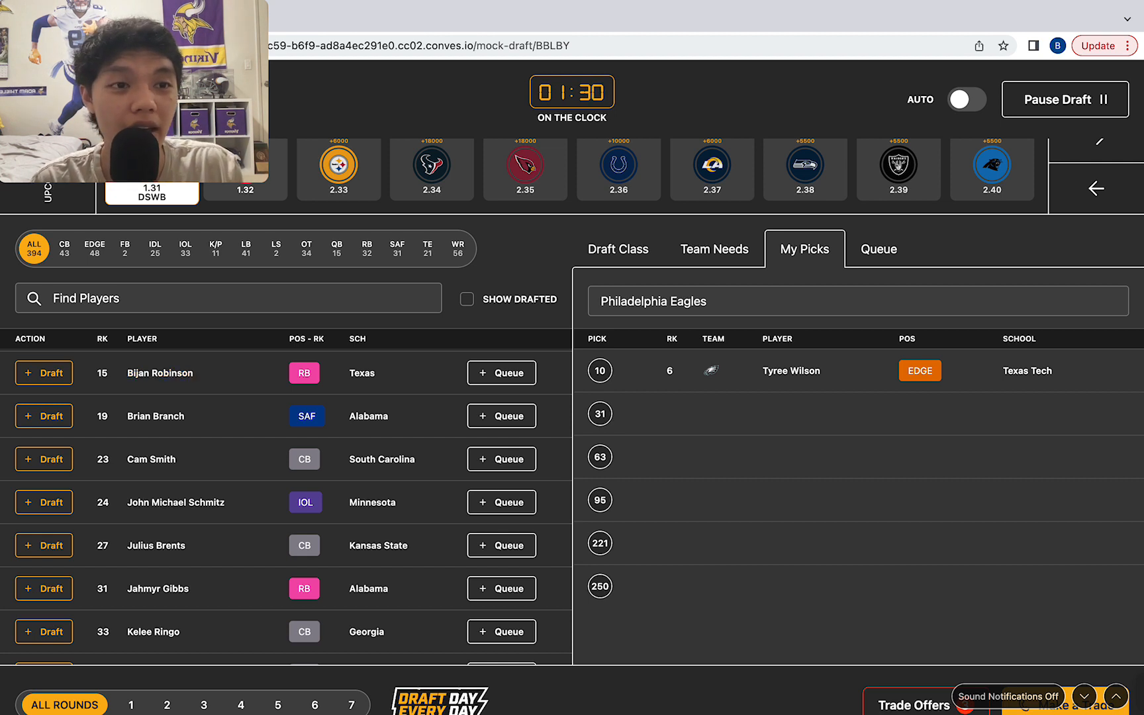
left_click(1065, 99)
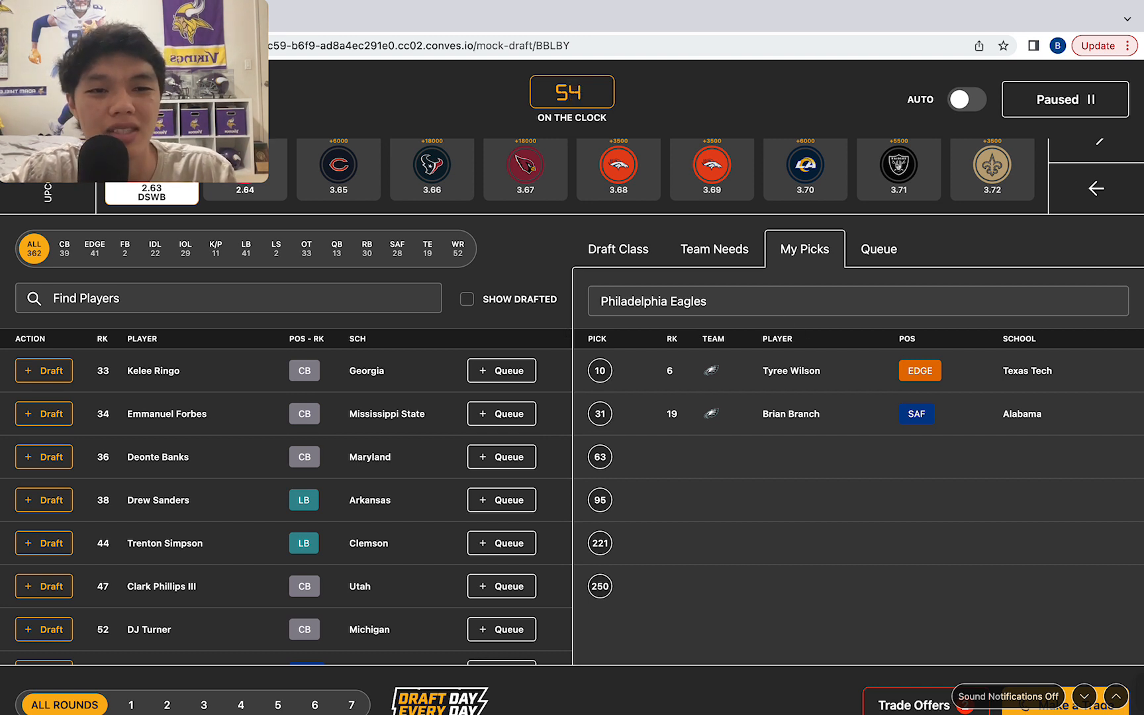
scroll("down", 3)
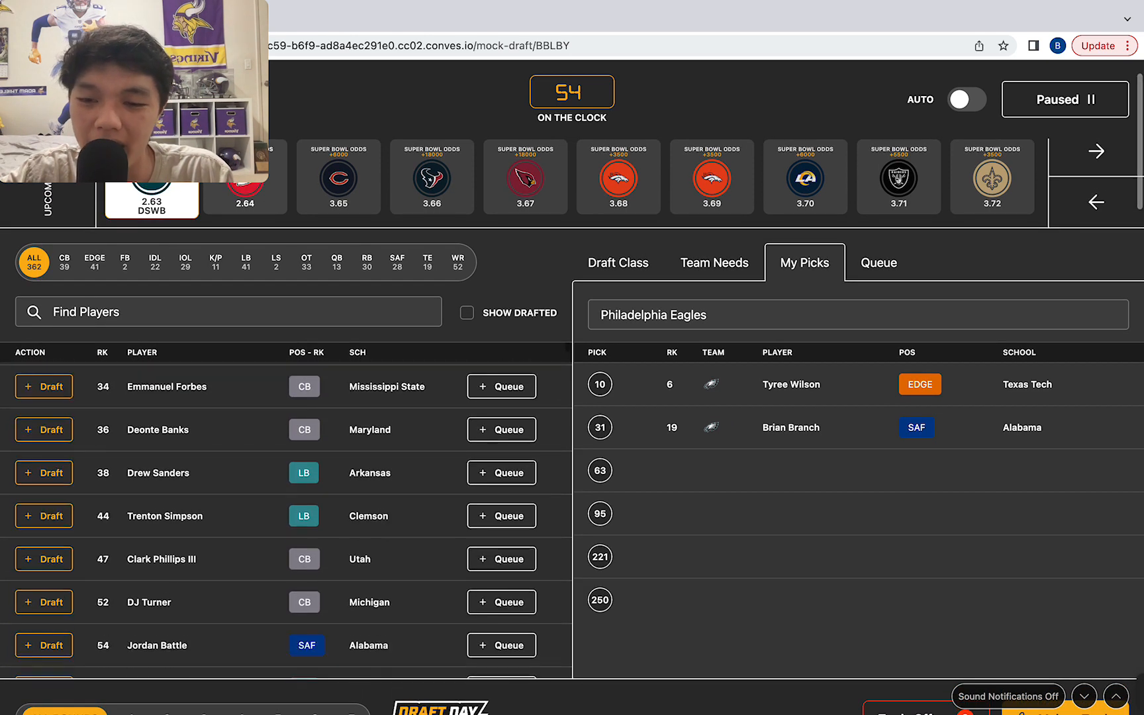
scroll("down", 3)
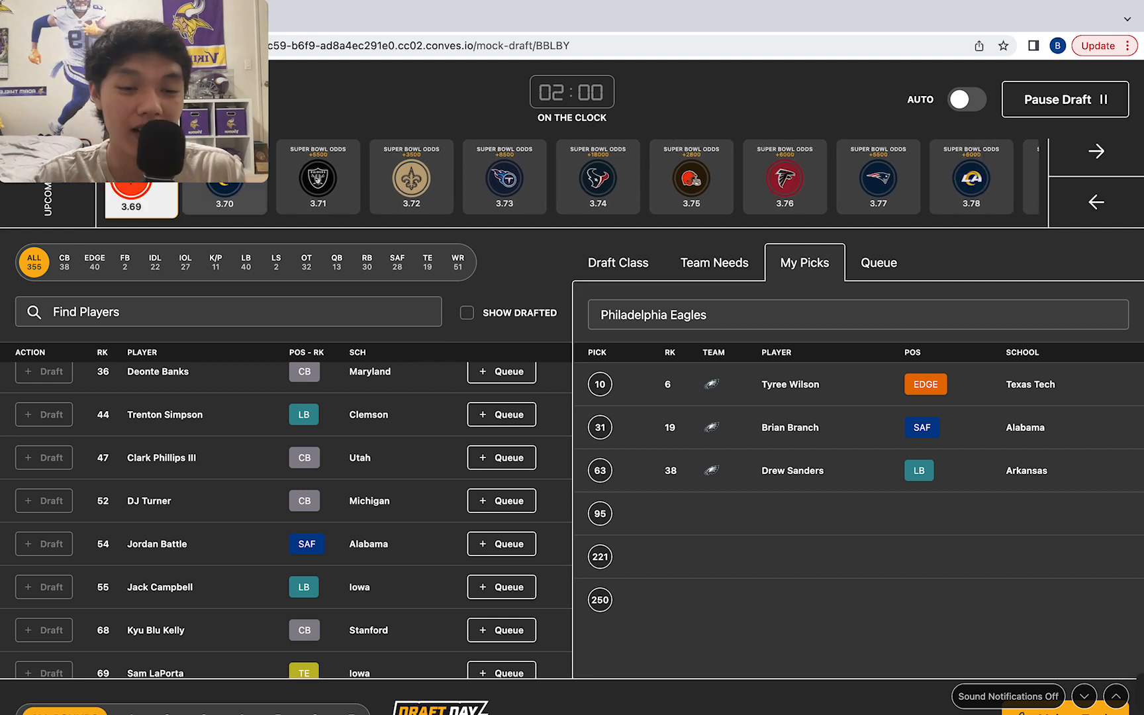
left_click(1095, 151)
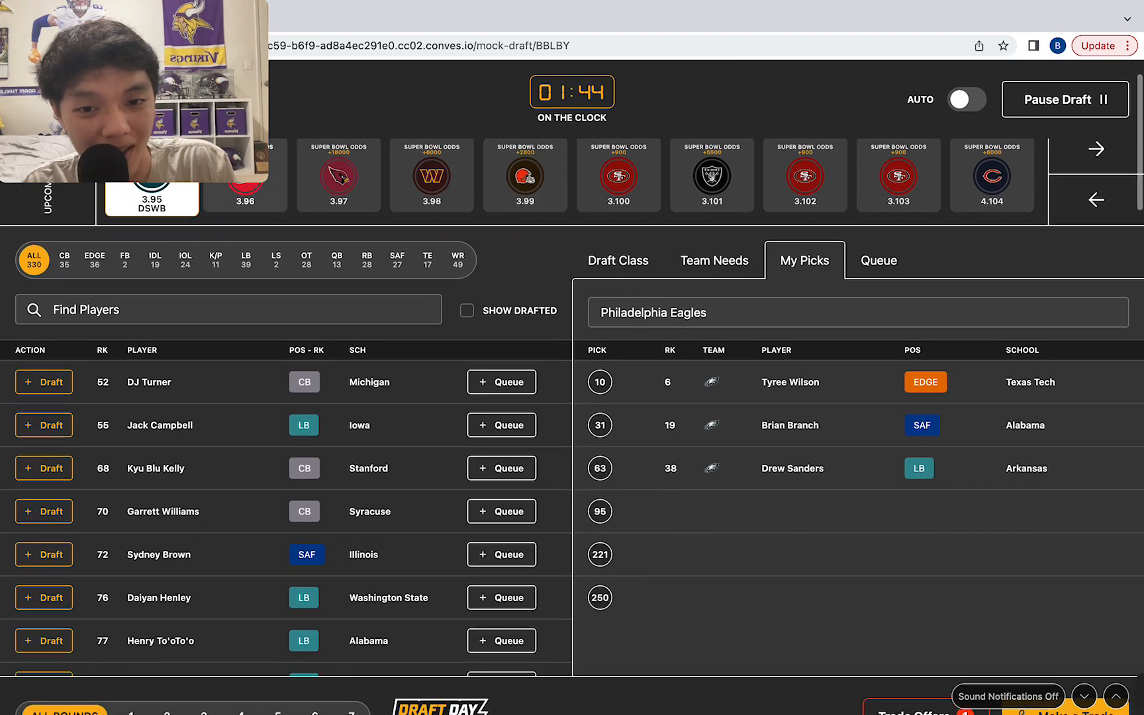
scroll("down", 3)
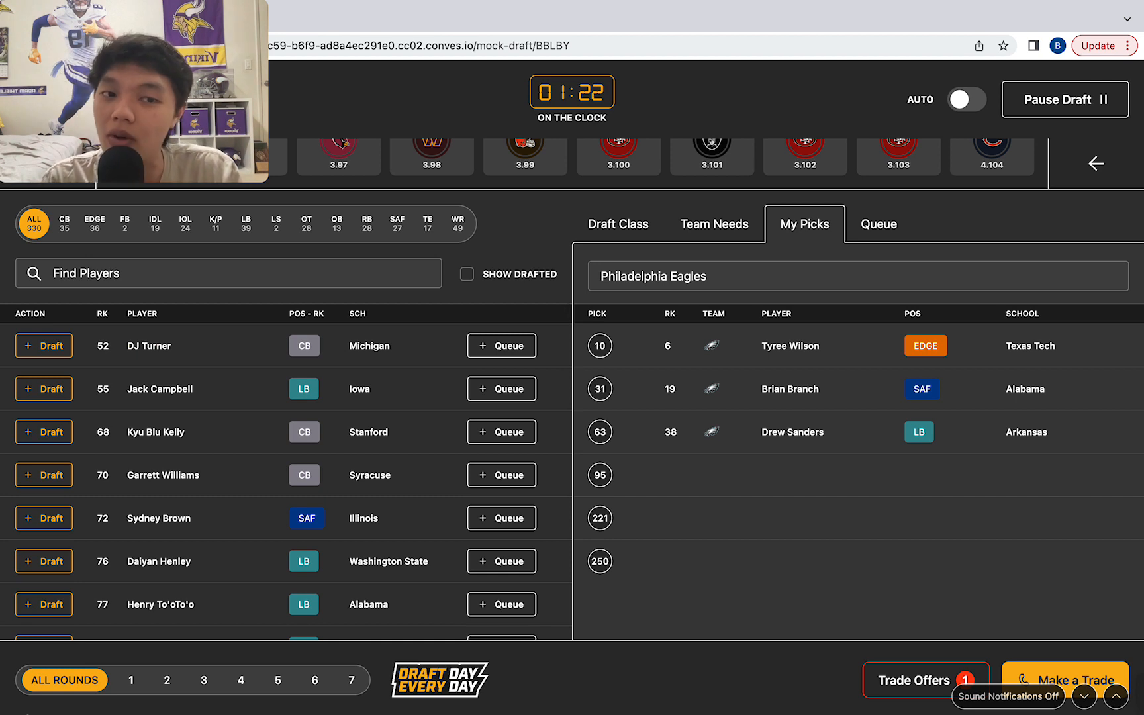
left_click(713, 224)
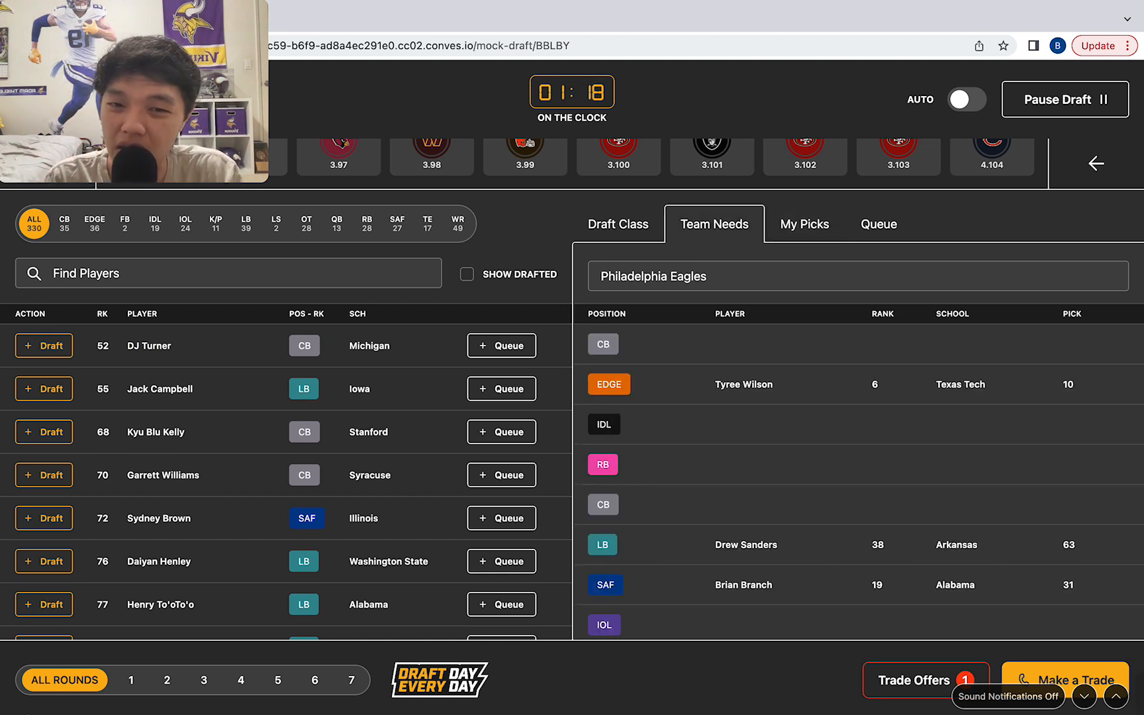
left_click(804, 223)
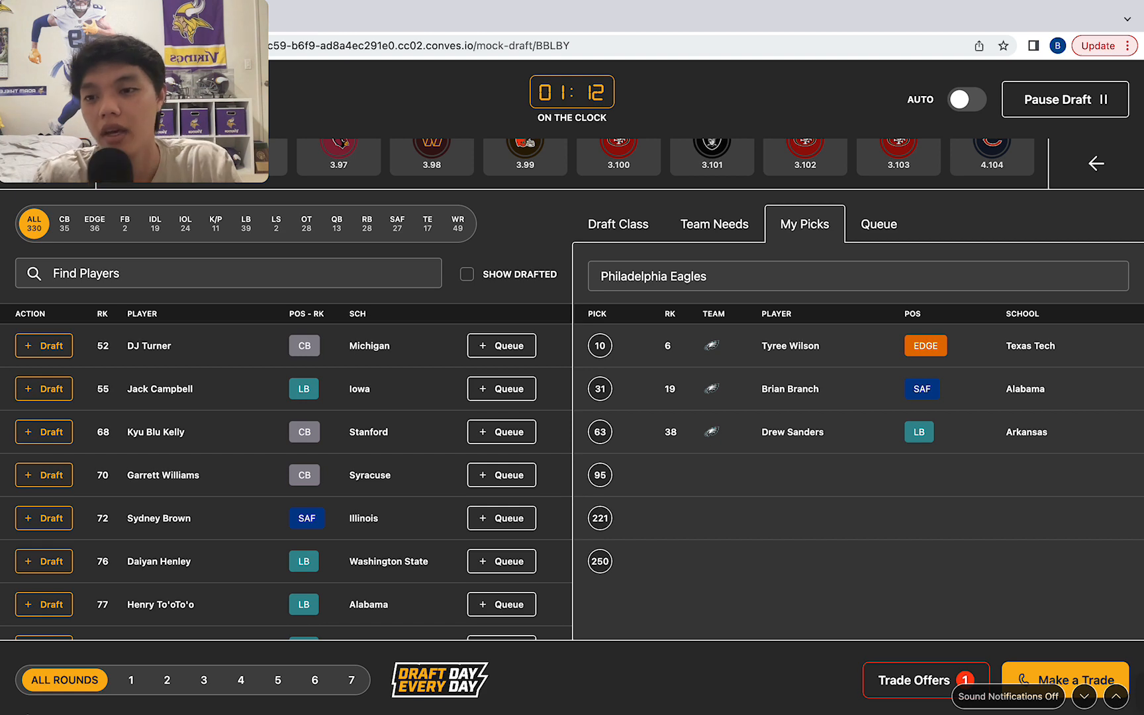
mouse_move(163, 475)
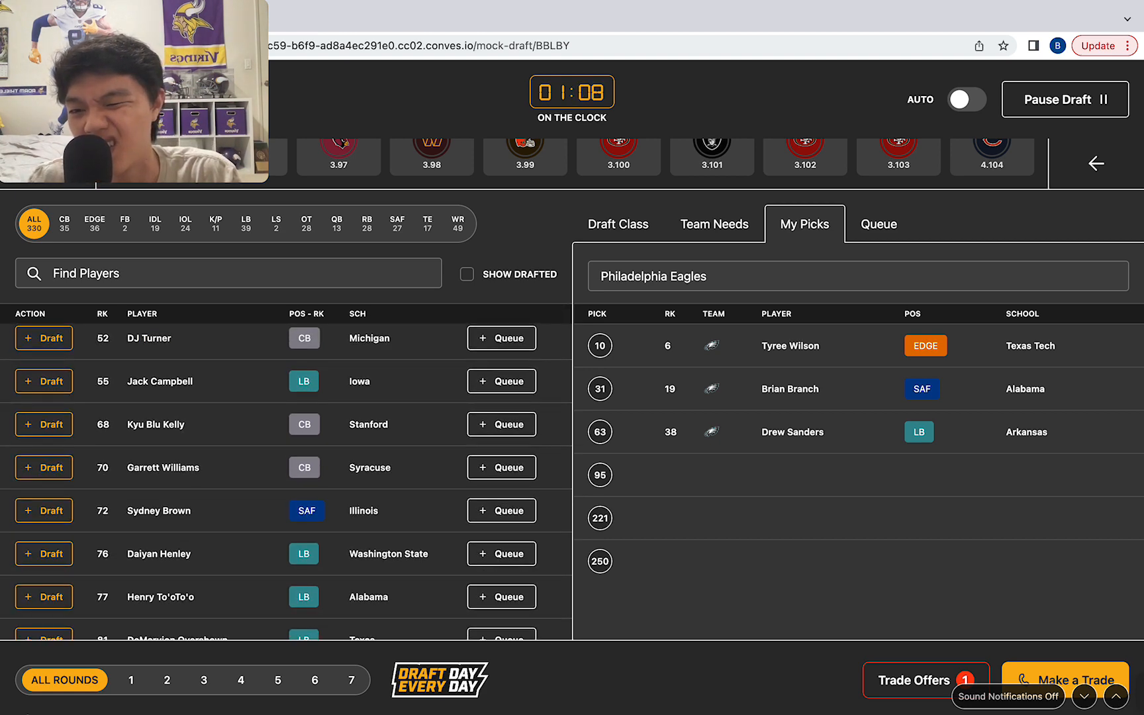
scroll("down", 3)
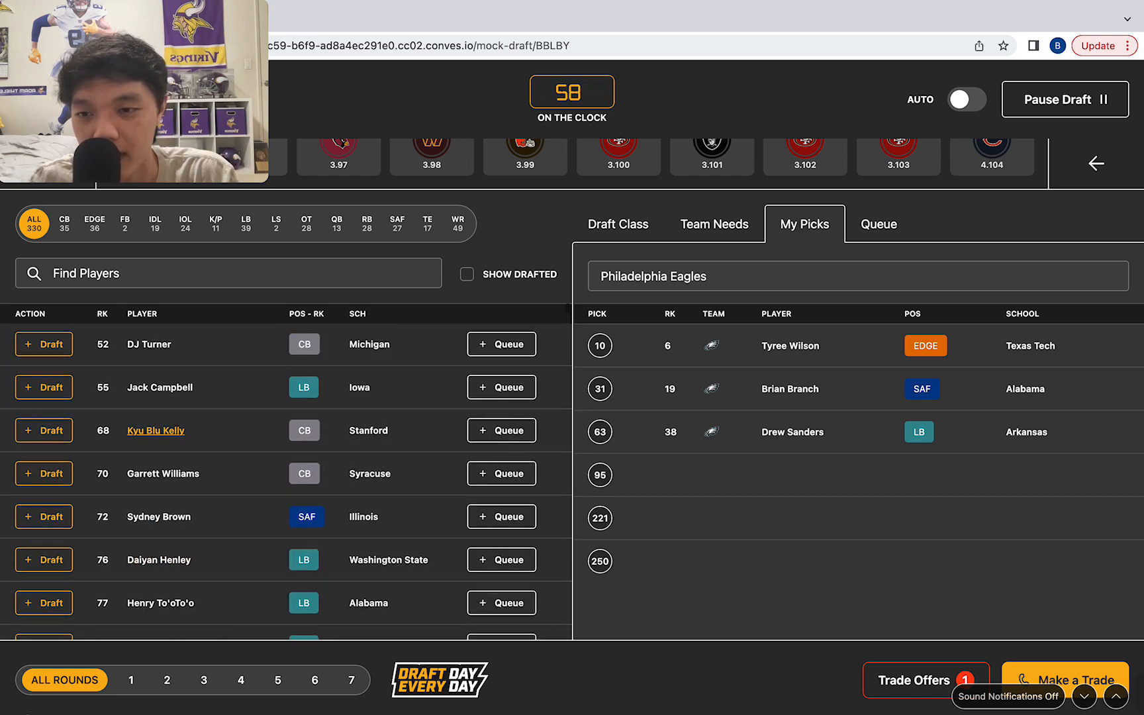
left_click(1064, 99)
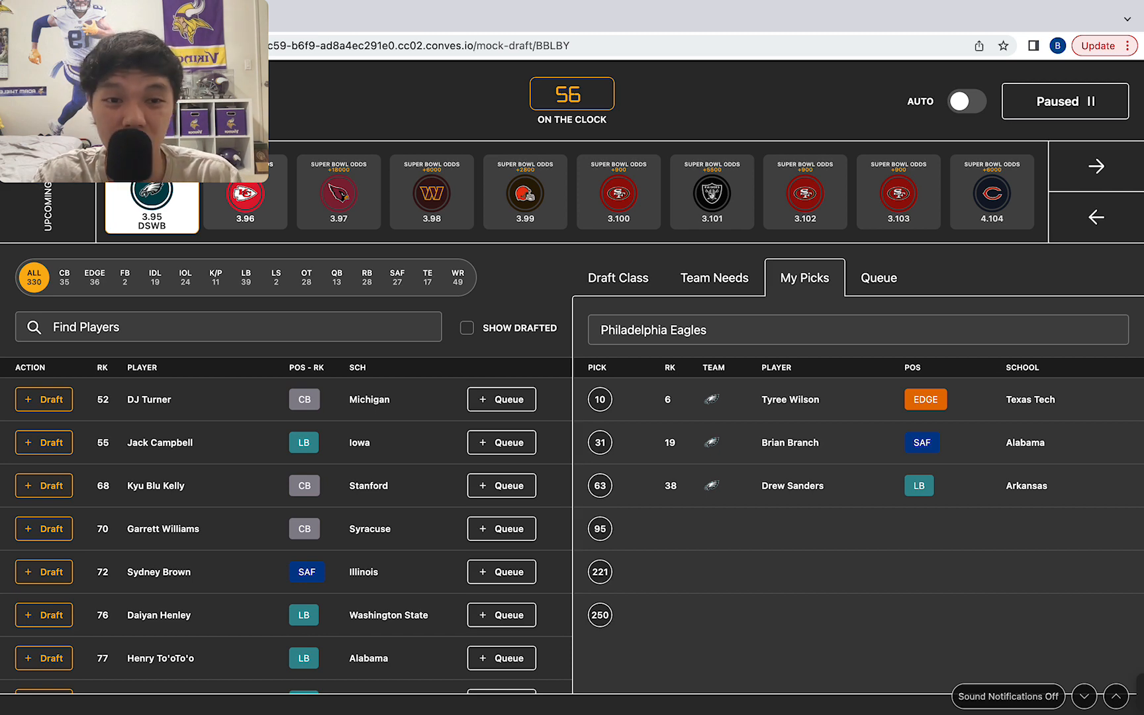
scroll("down", 3)
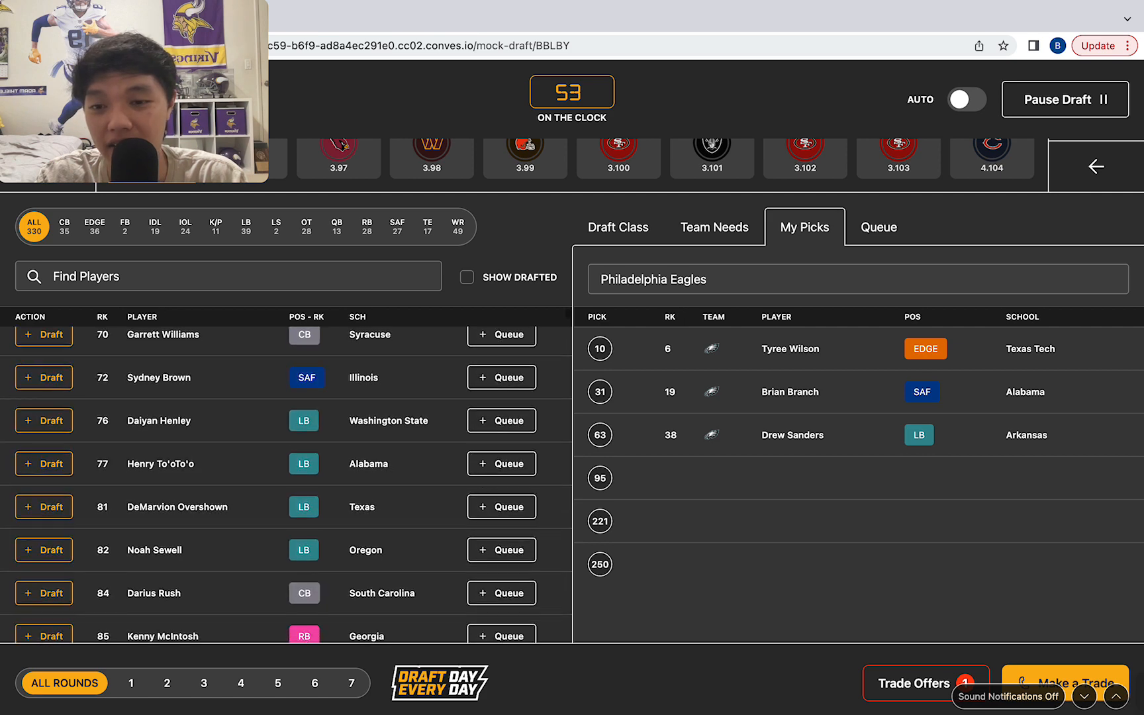
Scroll the player list to find South Carolina cornerback Darius Rush for pick 95
scroll("down", 3)
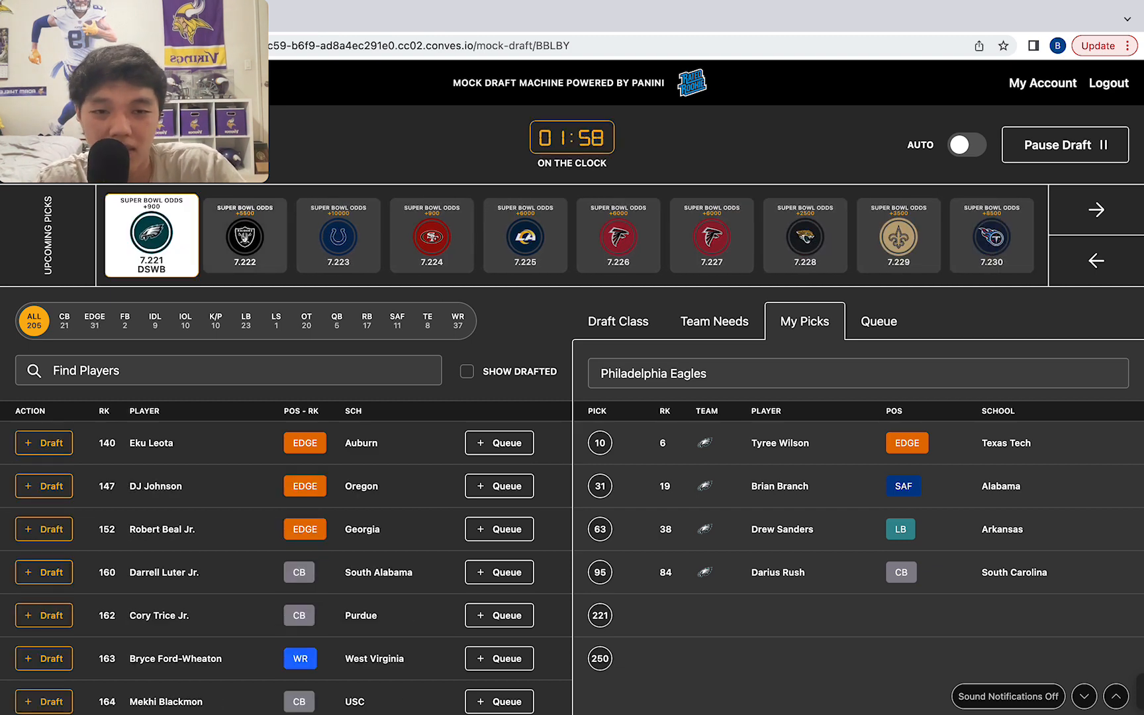
Scroll the available players to find Fresno State receiver Jalen Cropper for pick 221
scroll("down", 3)
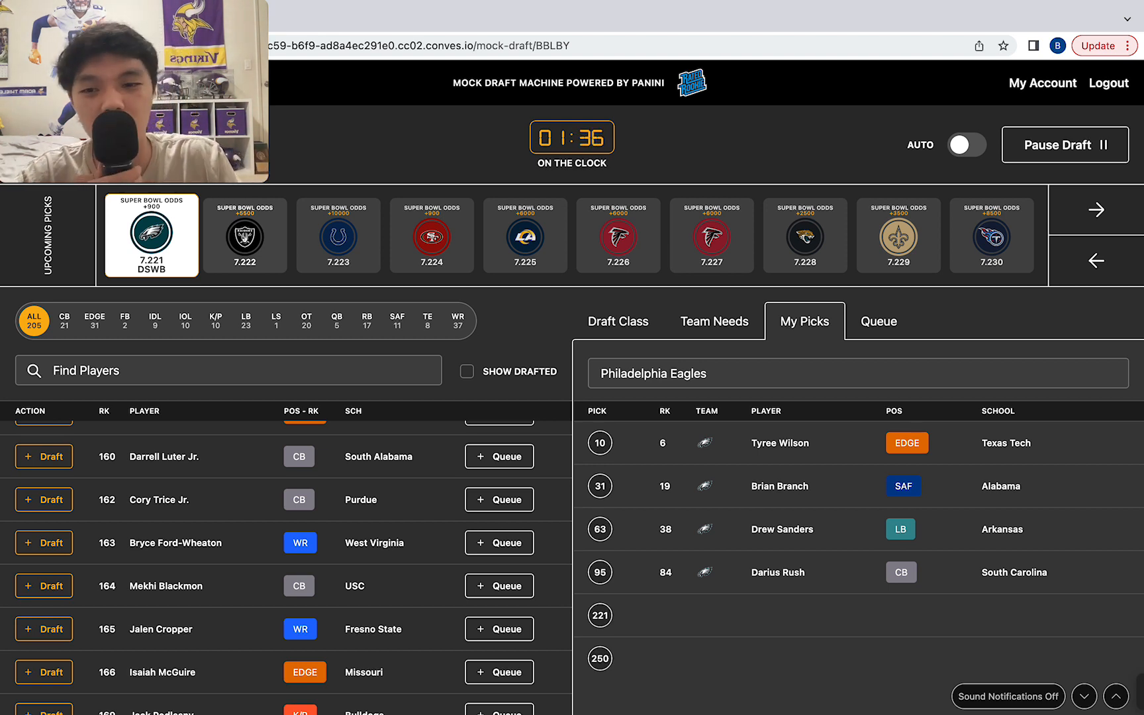
scroll("down", 3)
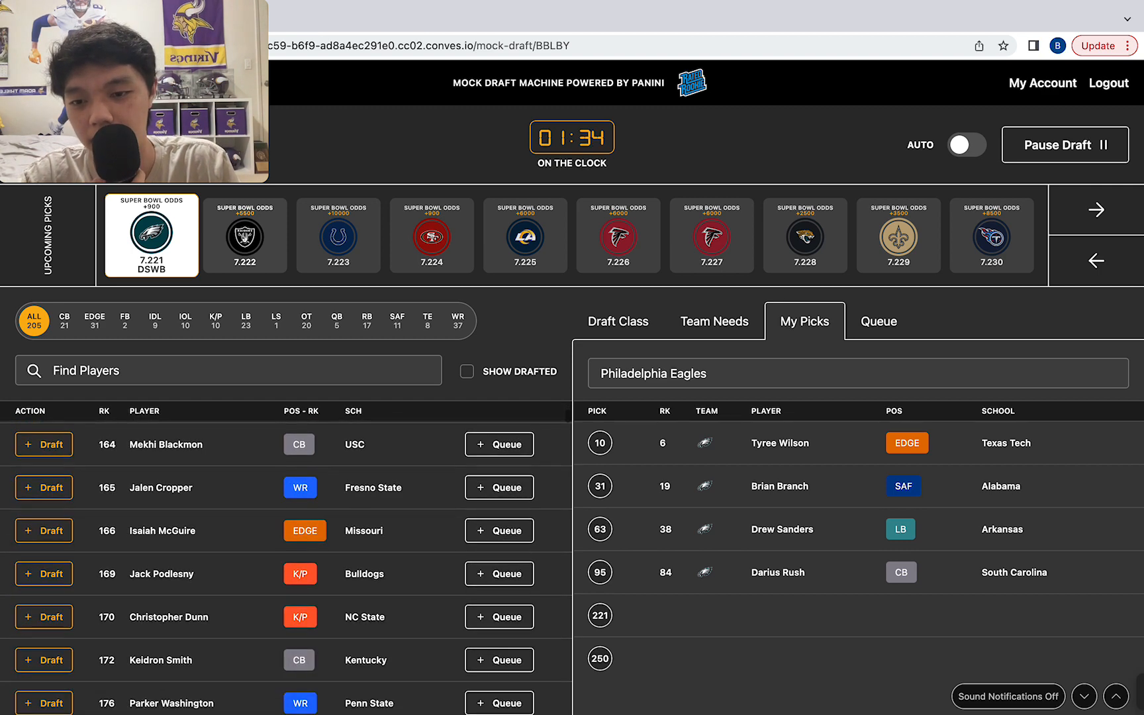
scroll("down", 3)
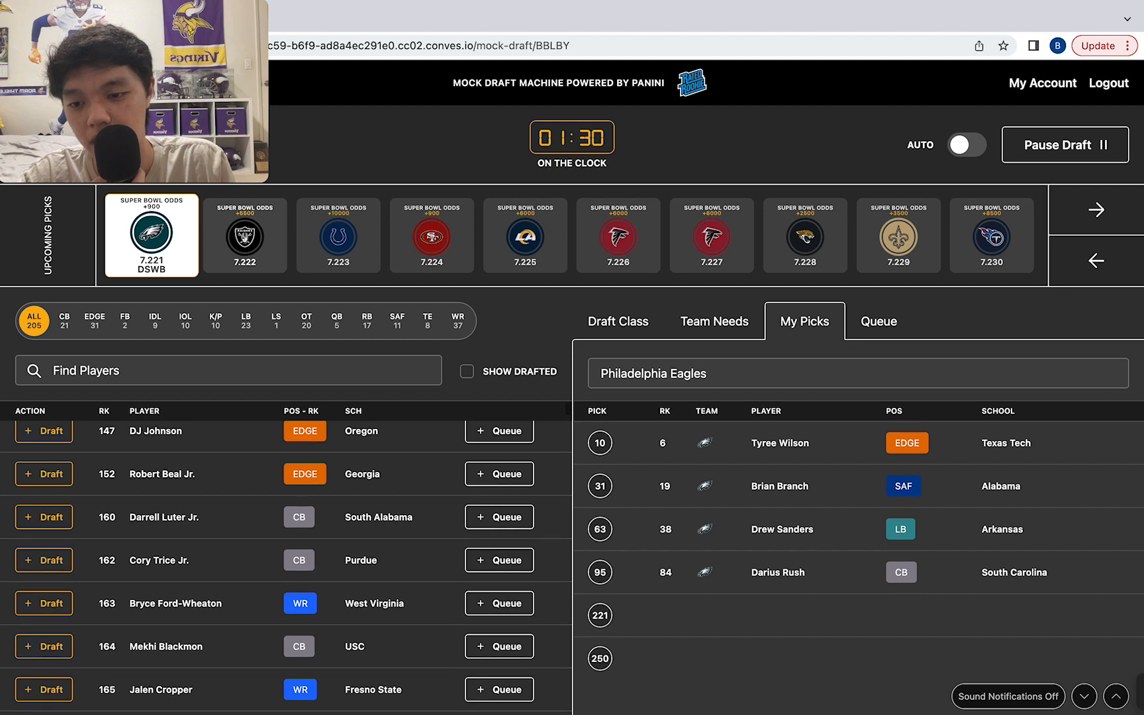
scroll("down", 3)
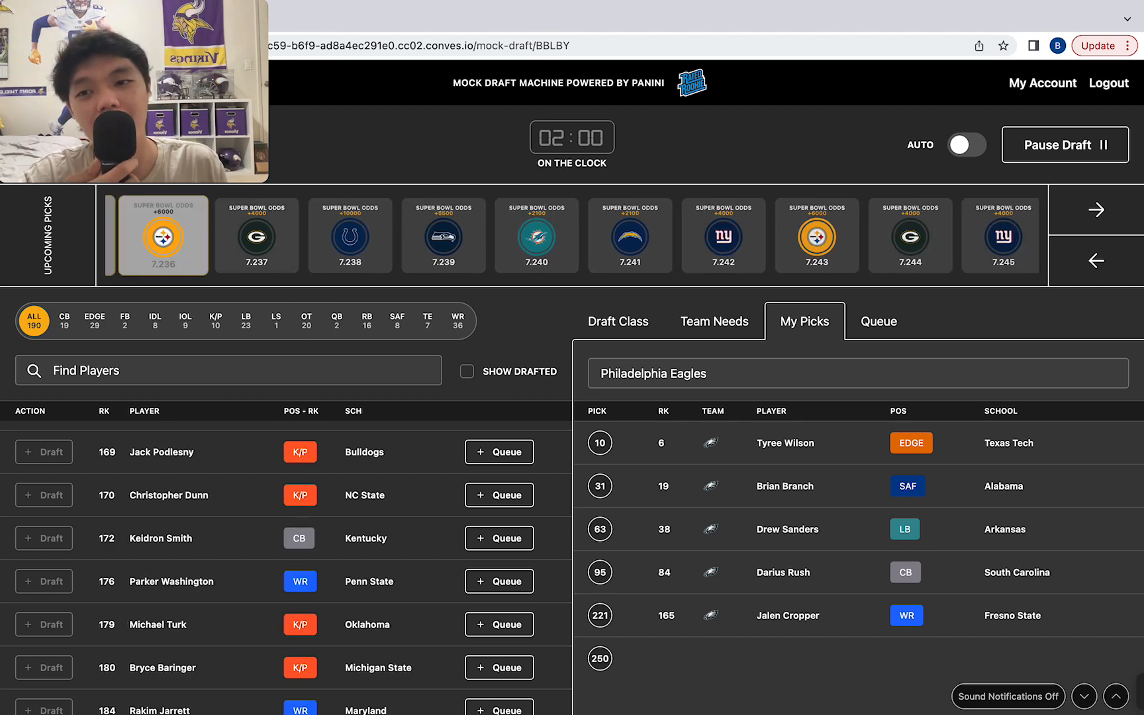
Run the simulation to the Eagles' pick 250 and browse the remaining players
left_click(1093, 210)
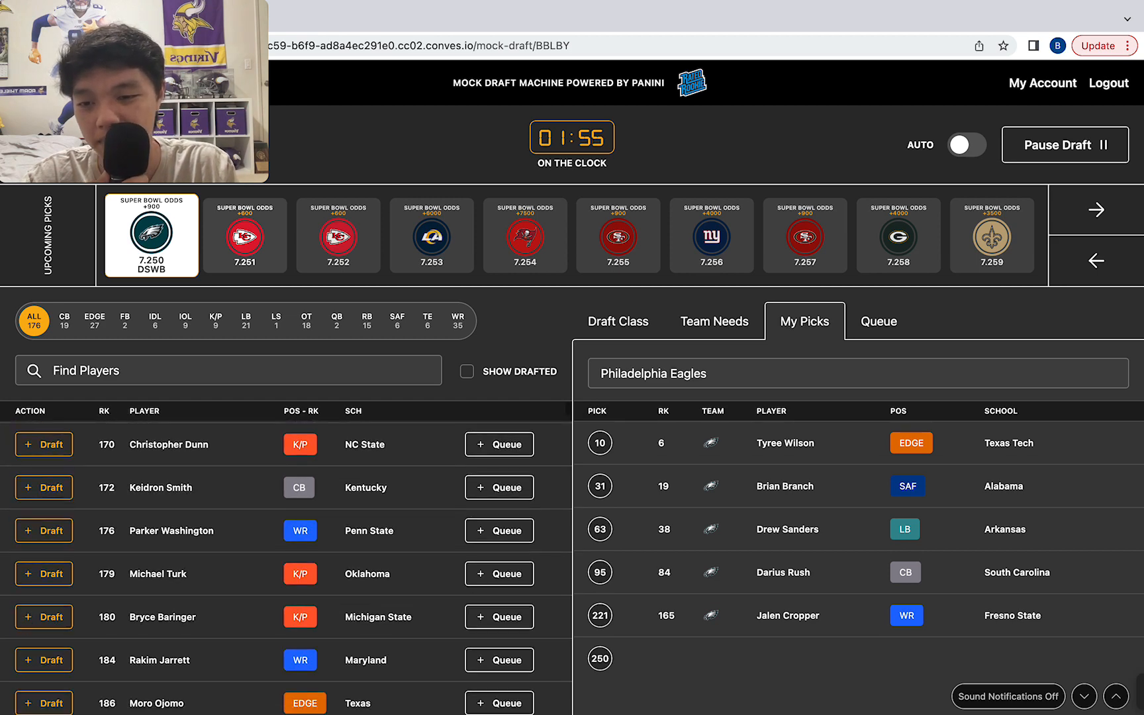
scroll("down", 3)
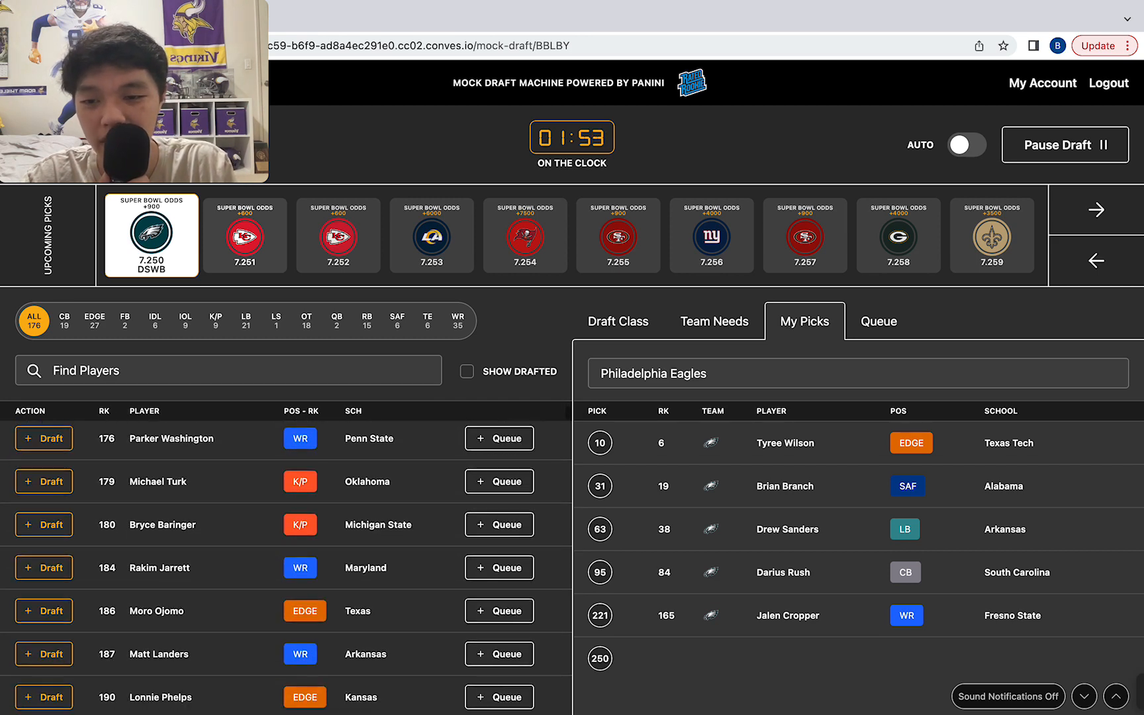
scroll("down", 3)
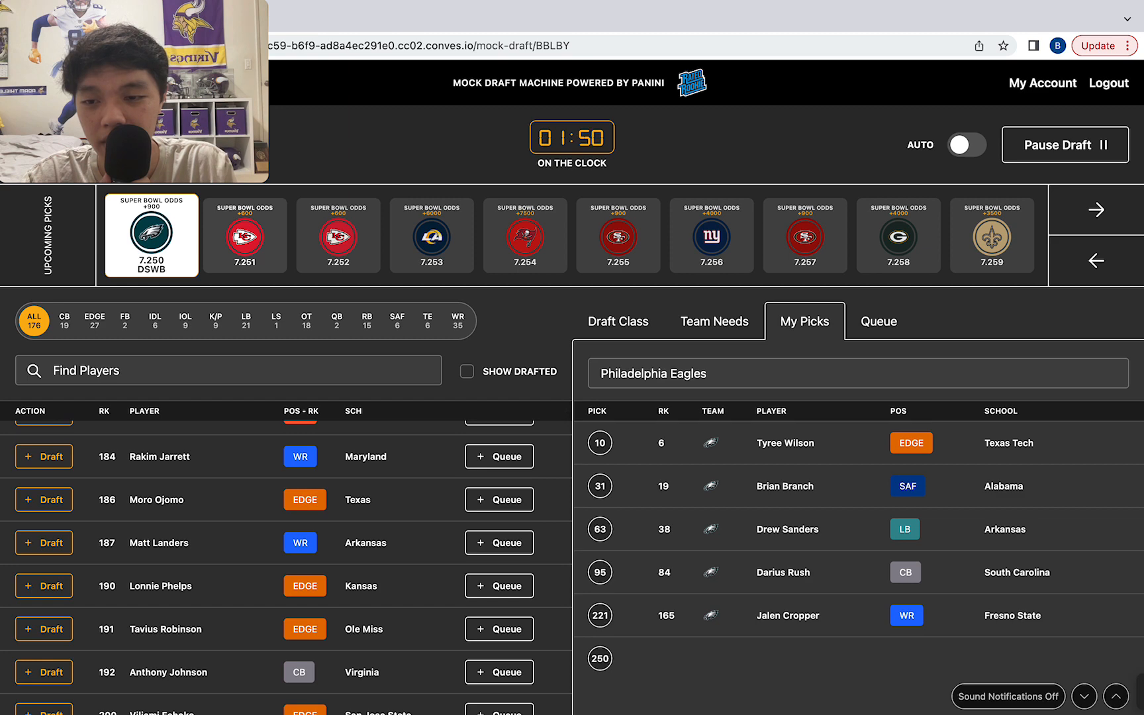